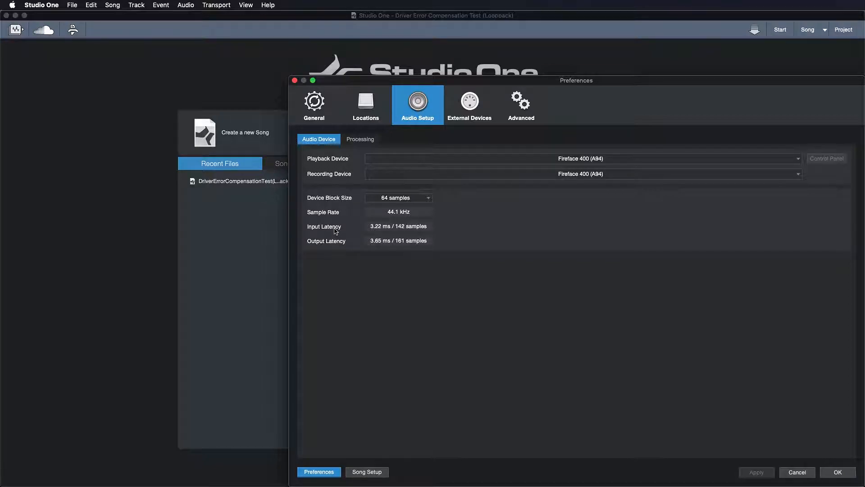
mouse_move(331, 241)
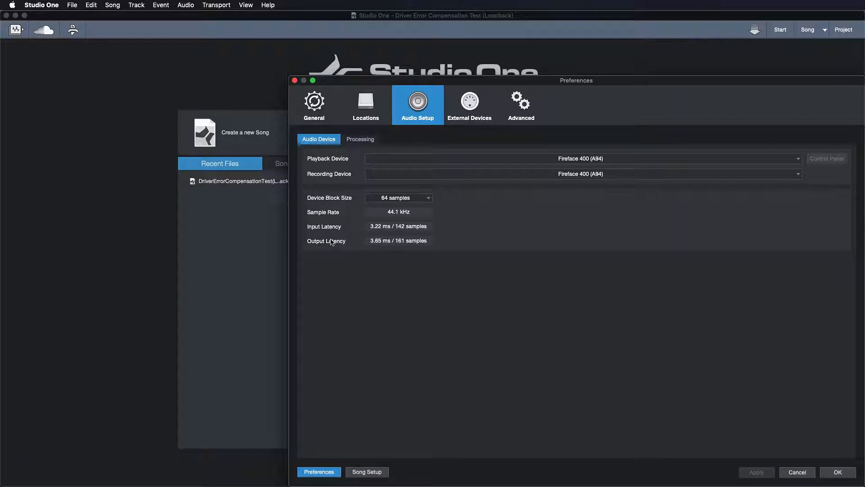
mouse_move(469, 318)
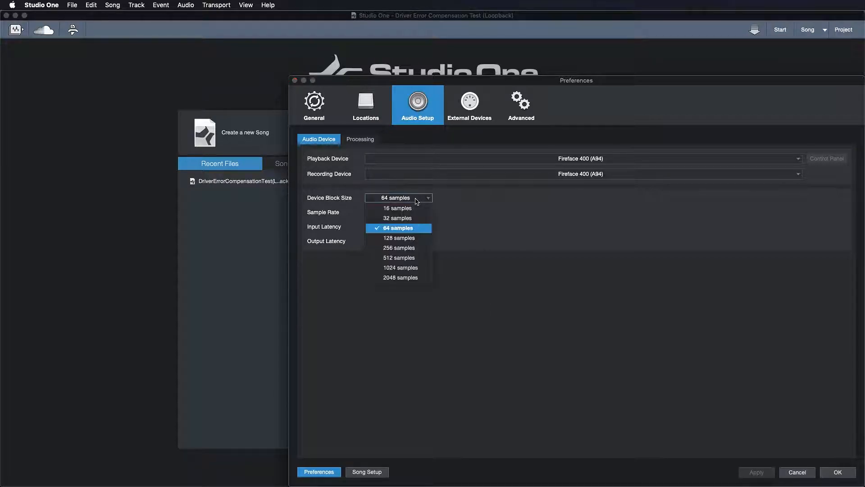
Step: Keep the 64-sample device block size and view the Processing settings
click(398, 228)
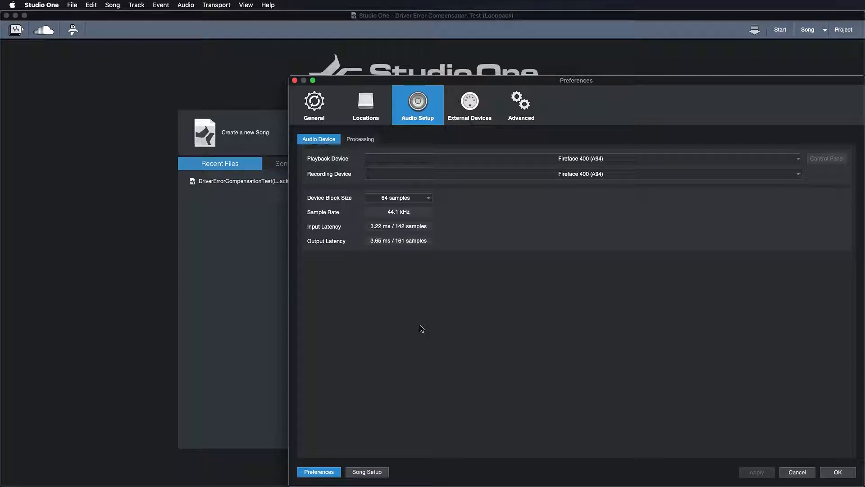
mouse_move(380, 148)
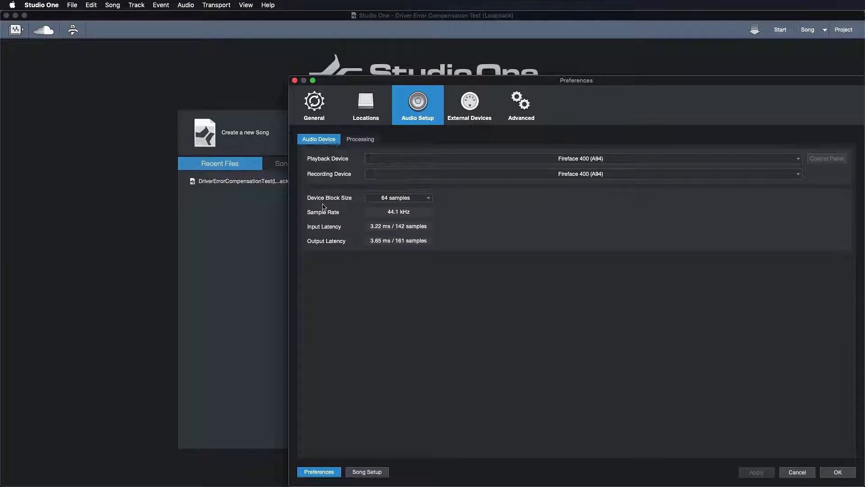
click(360, 139)
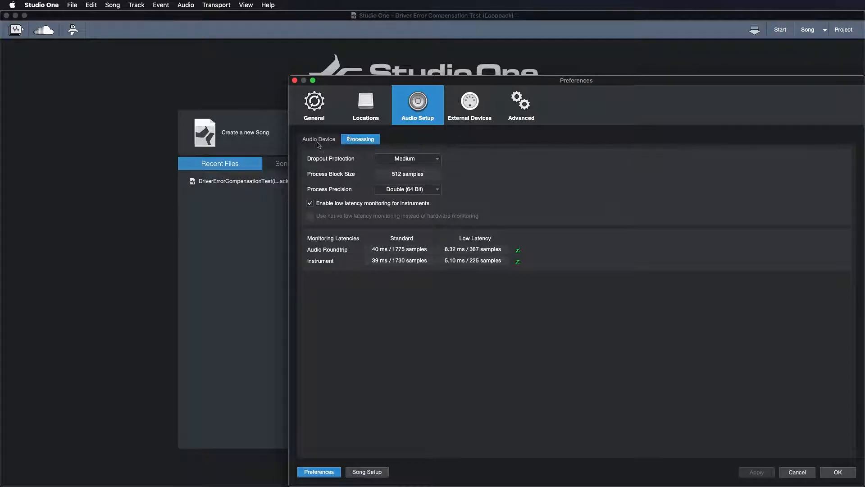
Step: Compare the Audio Device and Processing settings pages
click(318, 139)
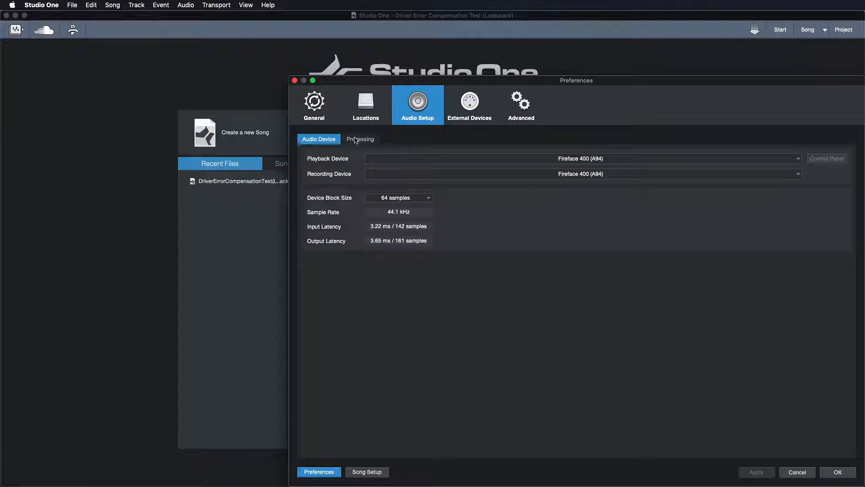
click(360, 139)
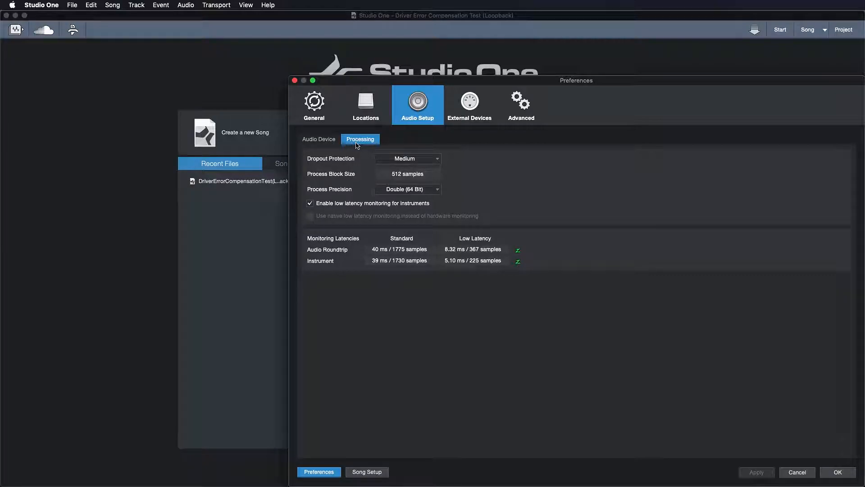
click(319, 139)
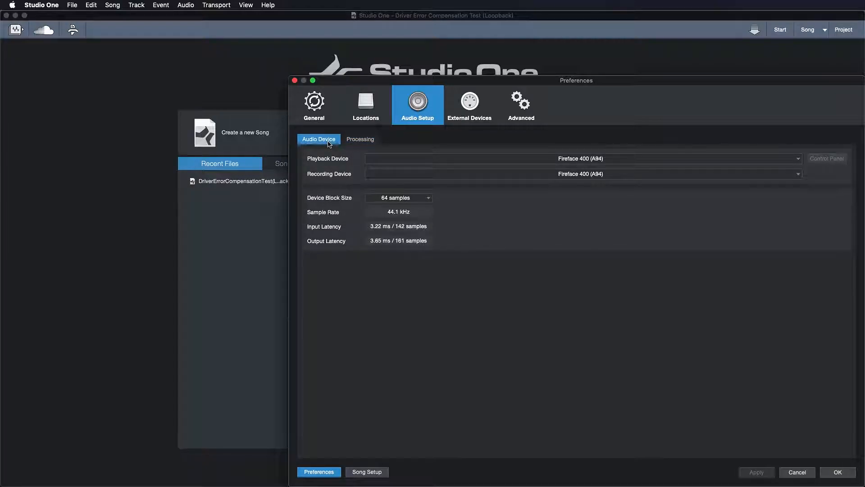
click(360, 138)
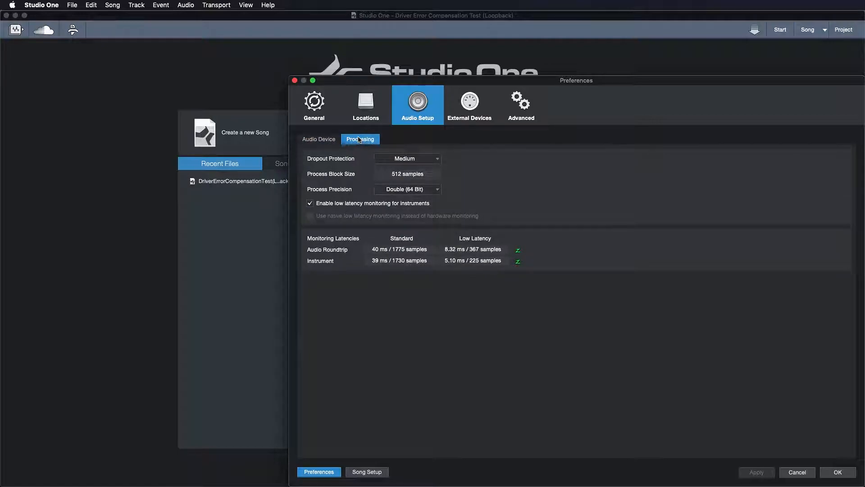
Step: Set Dropout Protection to High (1024-sample process block) and confirm the preferences
click(407, 158)
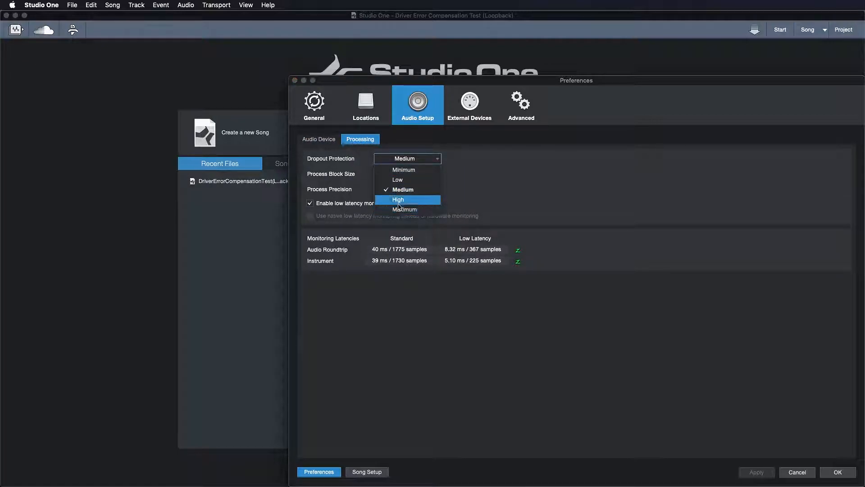
click(398, 199)
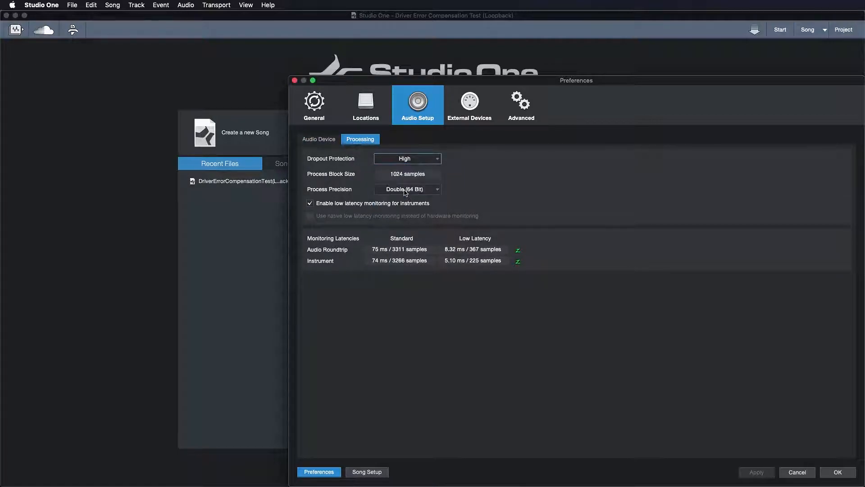
click(407, 159)
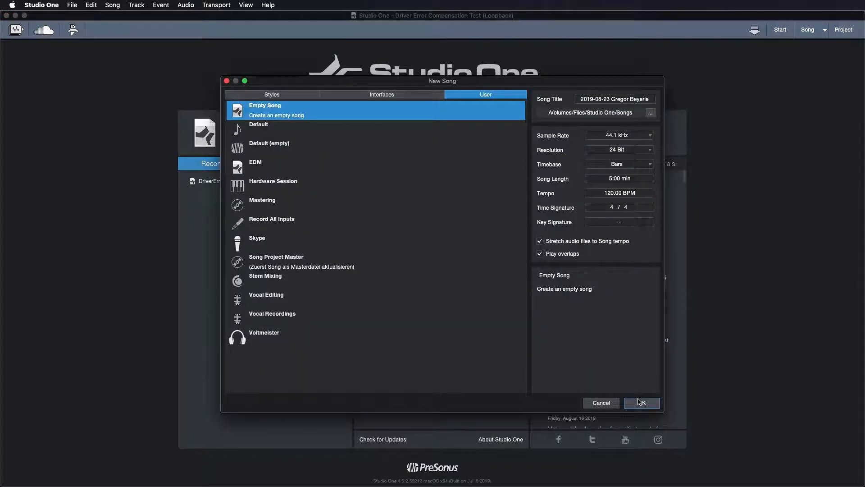
Step: Create the new Empty Song and close the Performance Monitor
click(642, 403)
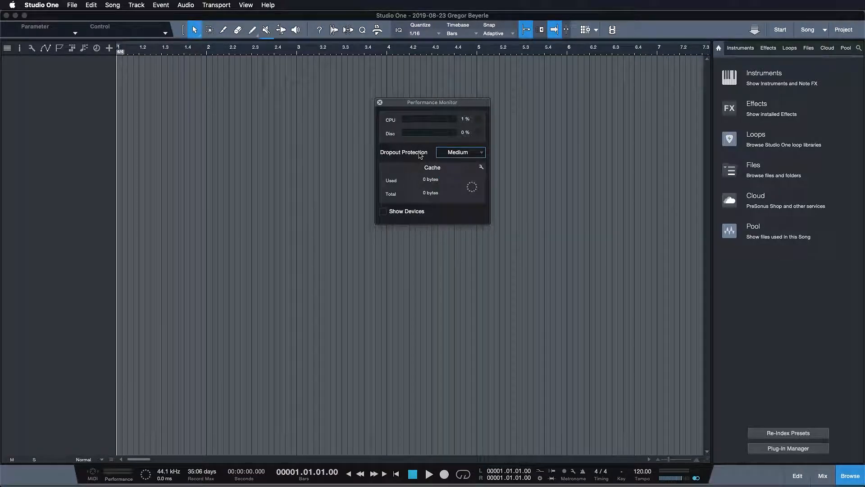
mouse_move(406, 137)
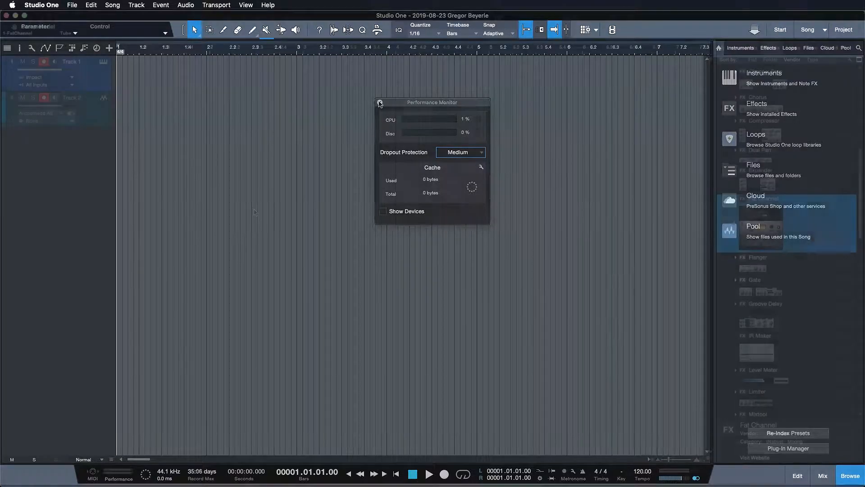
click(380, 102)
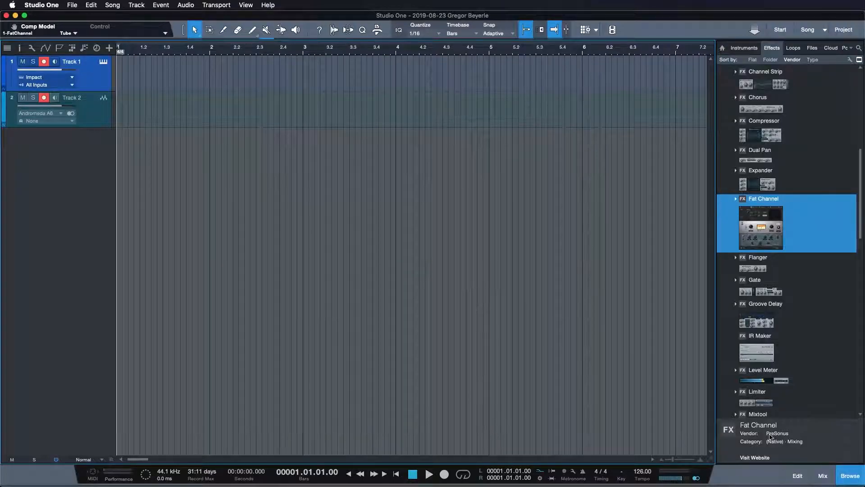
Step: Show the song's Mix console
click(822, 476)
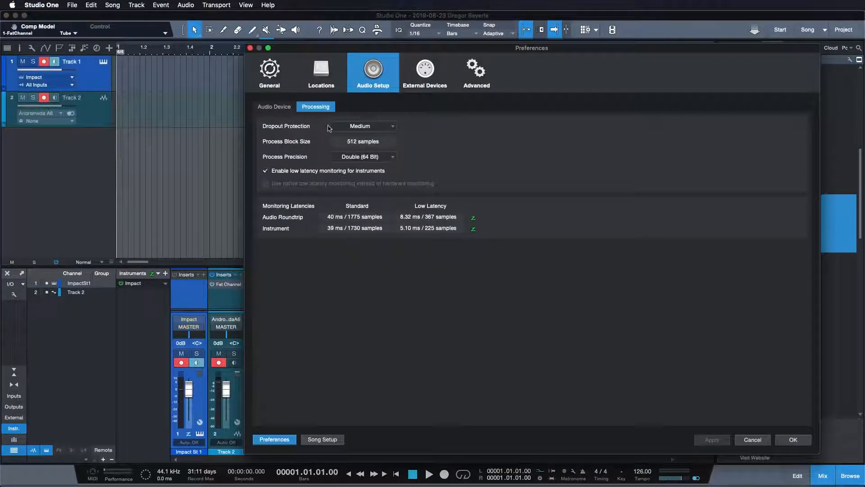
Step: Review the Audio Device and Processing pages, then cancel out of Preferences
click(274, 106)
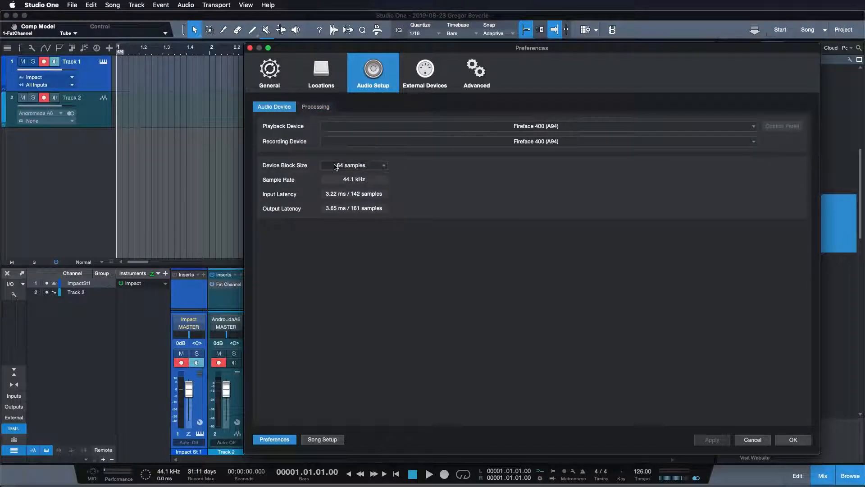
click(315, 106)
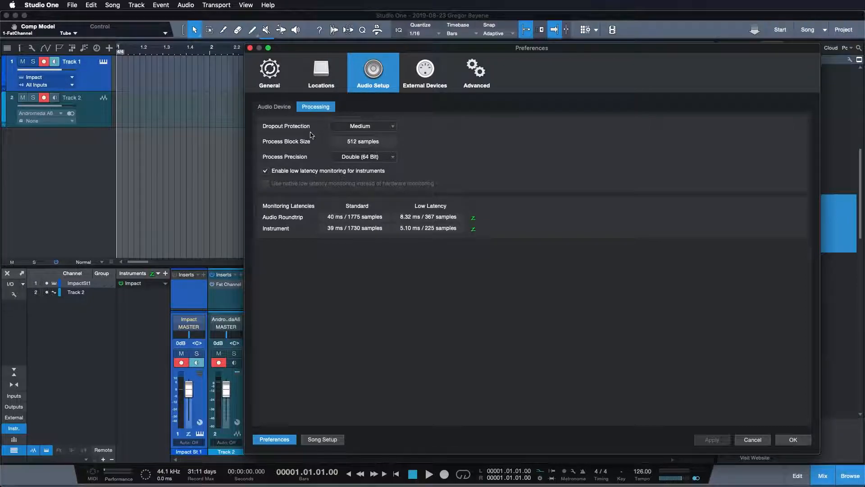
mouse_move(307, 131)
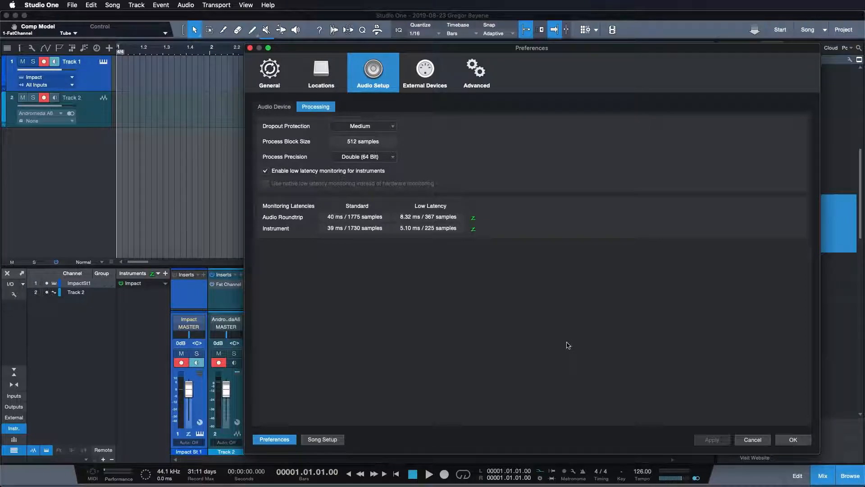
mouse_move(477, 251)
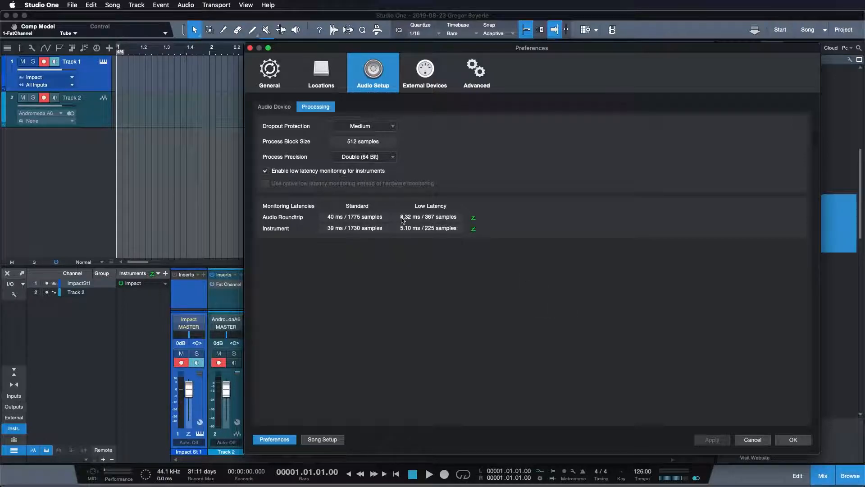
mouse_move(741, 426)
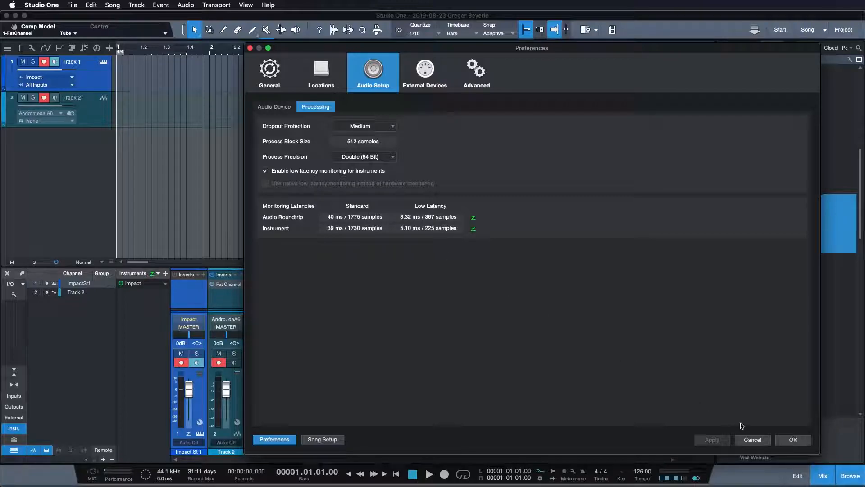
click(793, 439)
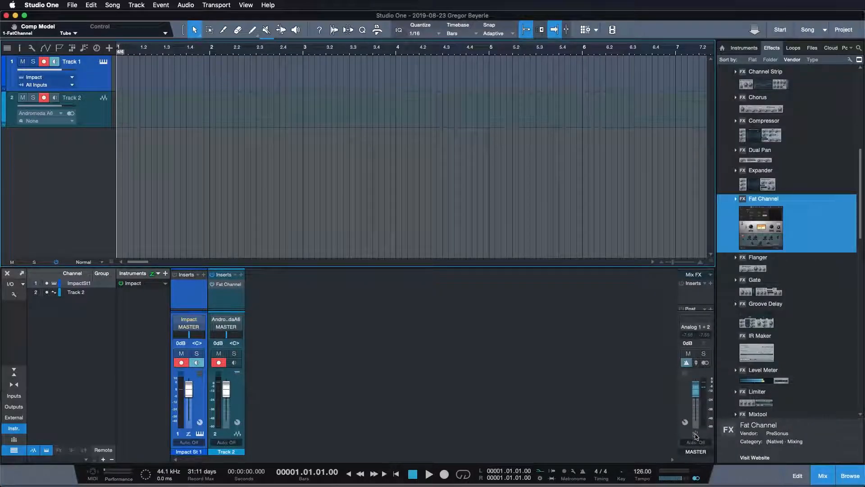